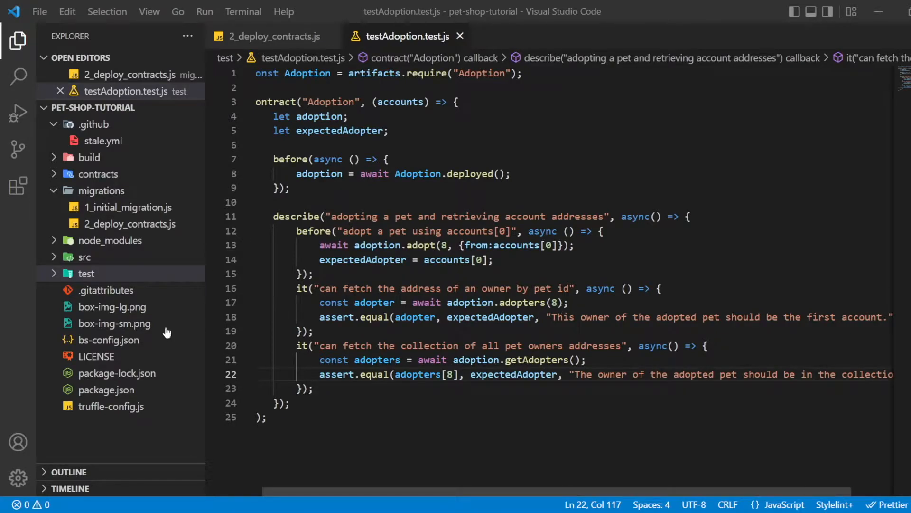
# Review bs-config.json's server baseDir entries ./src and ./build/contracts without editing
pyautogui.click(108, 340)
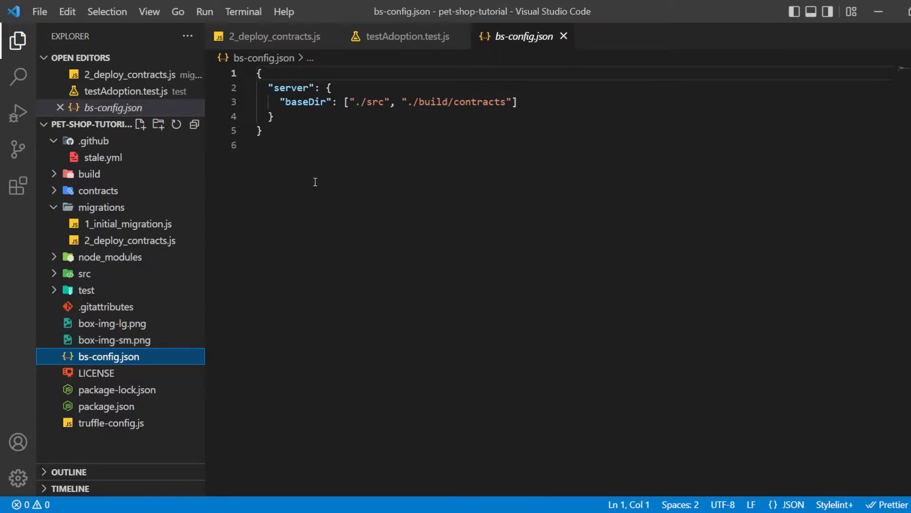
pyautogui.moveTo(318, 173)
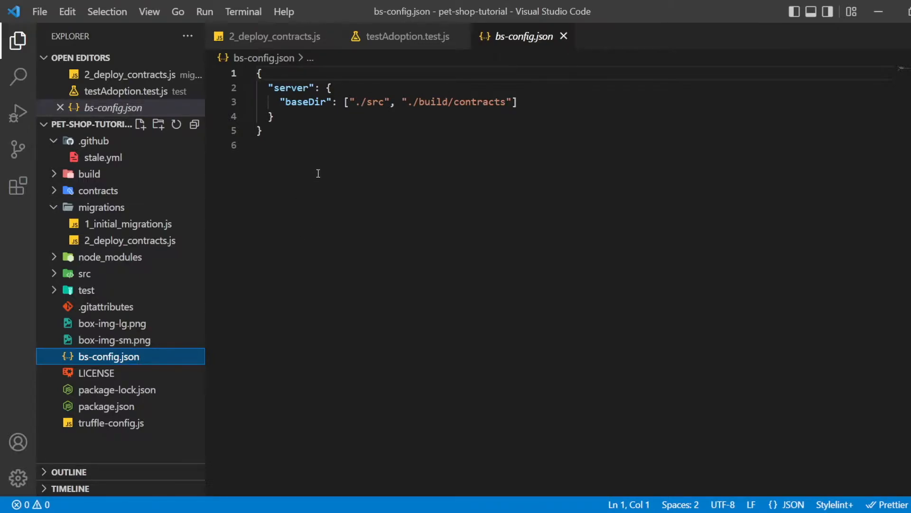
pyautogui.moveTo(342, 90)
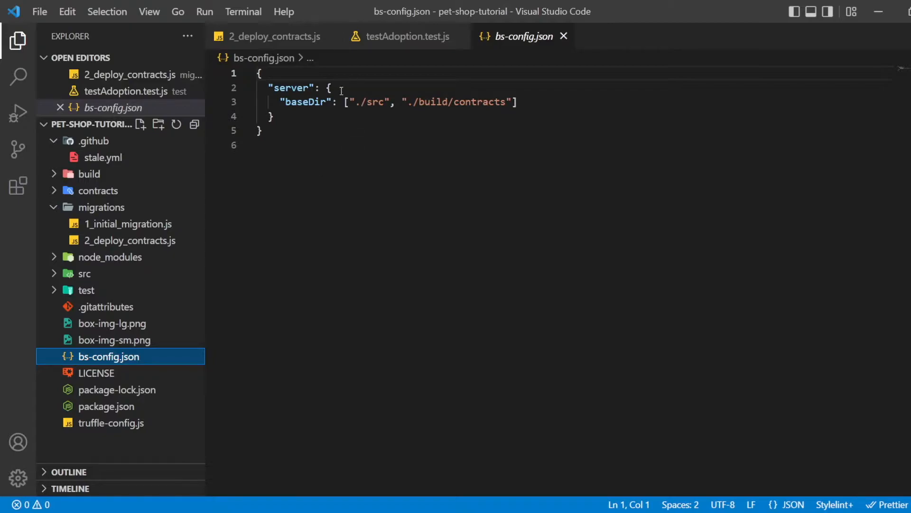
pyautogui.doubleClick(305, 103)
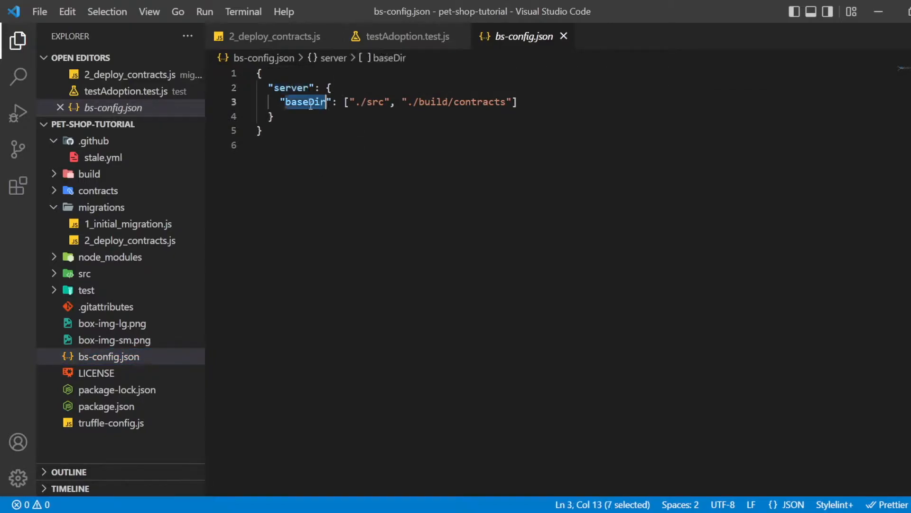
pyautogui.click(472, 103)
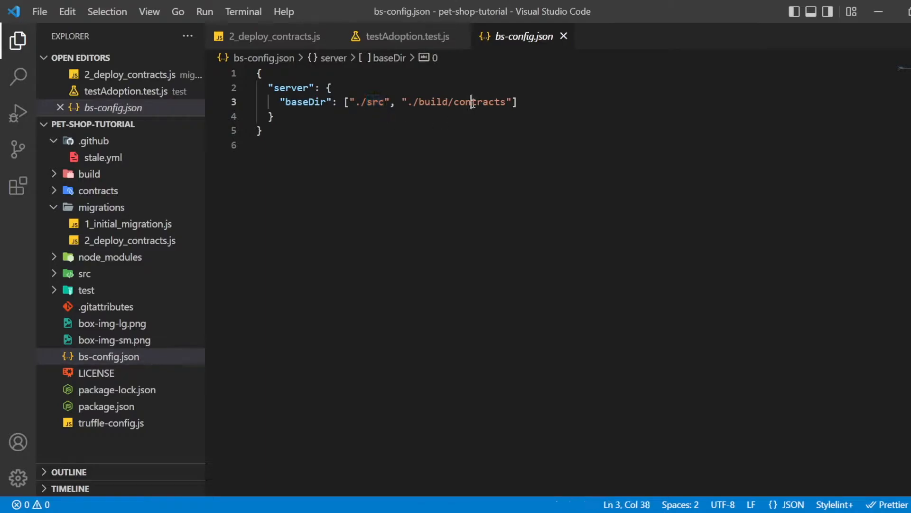
pyautogui.doubleClick(479, 102)
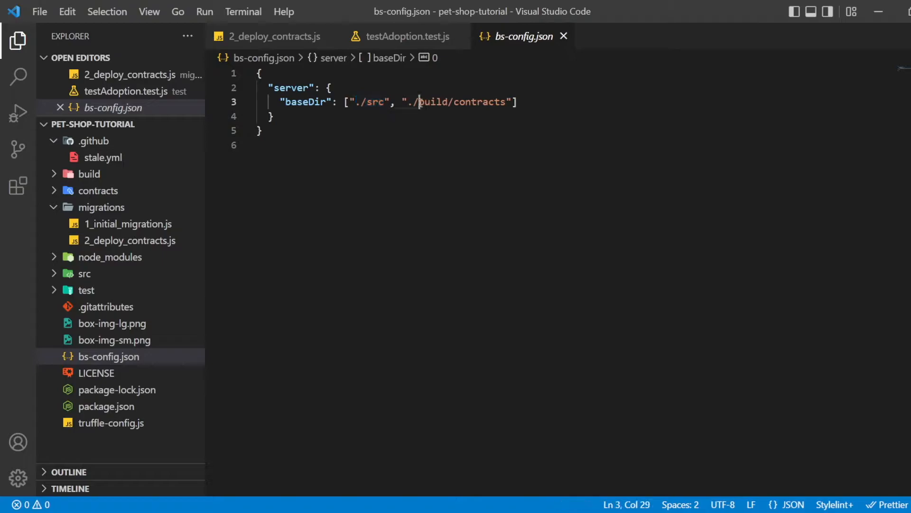
pyautogui.moveTo(418, 101); pyautogui.dragTo(515, 102)
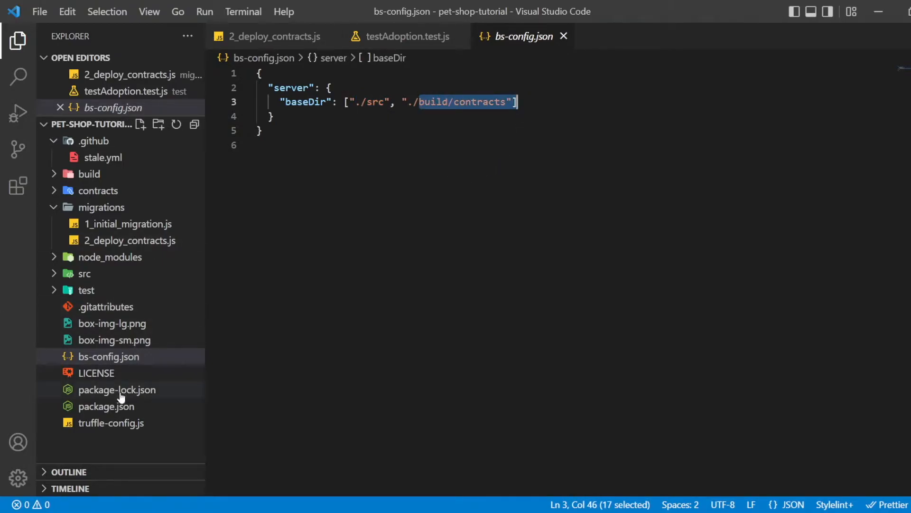
pyautogui.moveTo(112, 406)
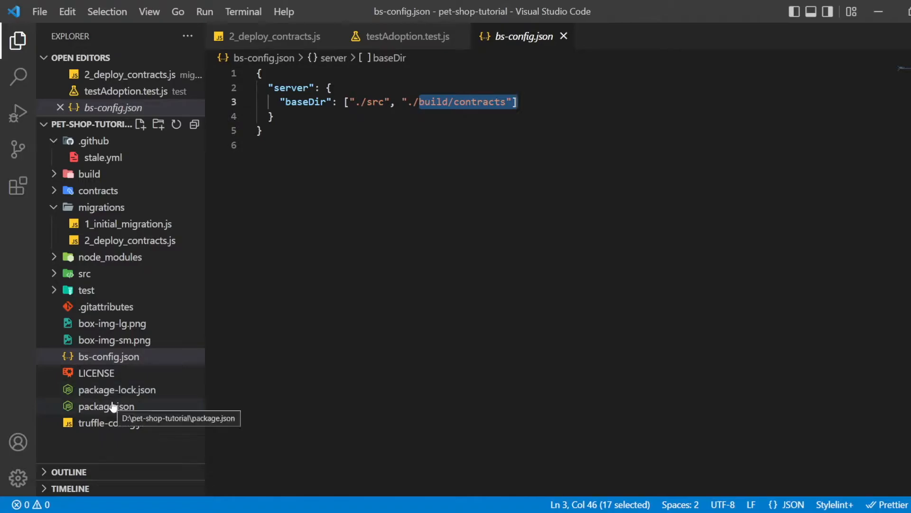
# Review the dev script in package.json's scripts section
pyautogui.click(106, 406)
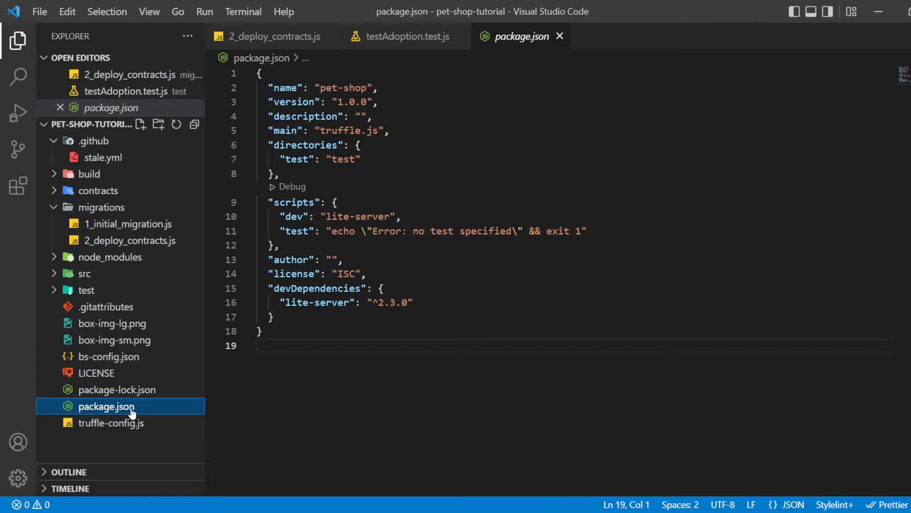
pyautogui.moveTo(186, 396)
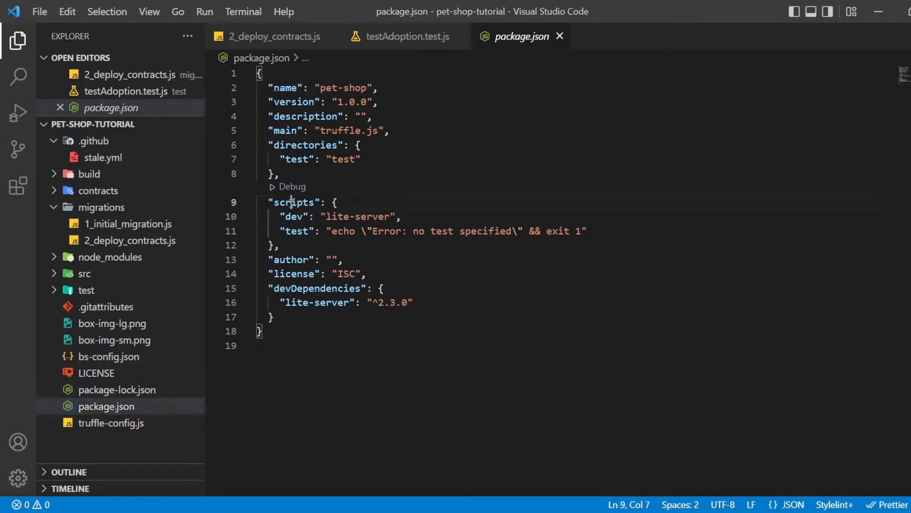
pyautogui.click(295, 216)
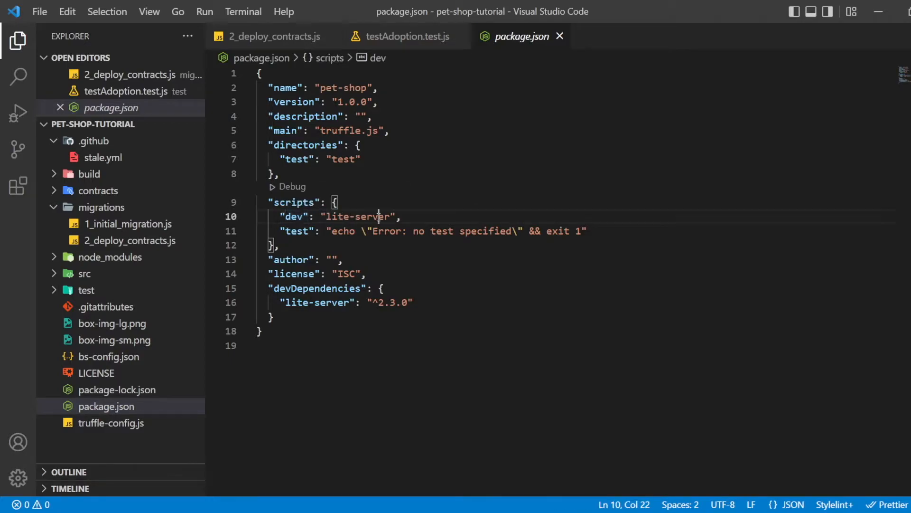
pyautogui.doubleClick(292, 217)
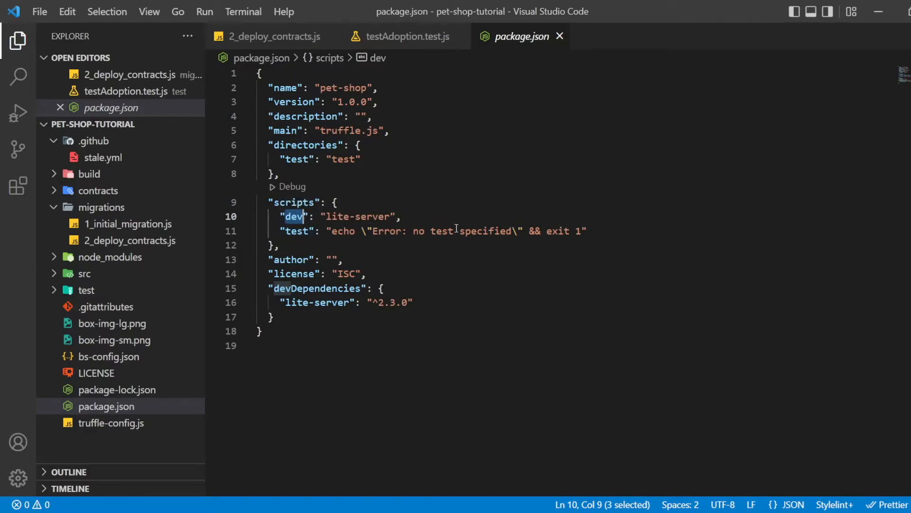
# Run 'npm run dev' in the terminal to start lite-server on localhost:3000
pyautogui.scroll(-3)
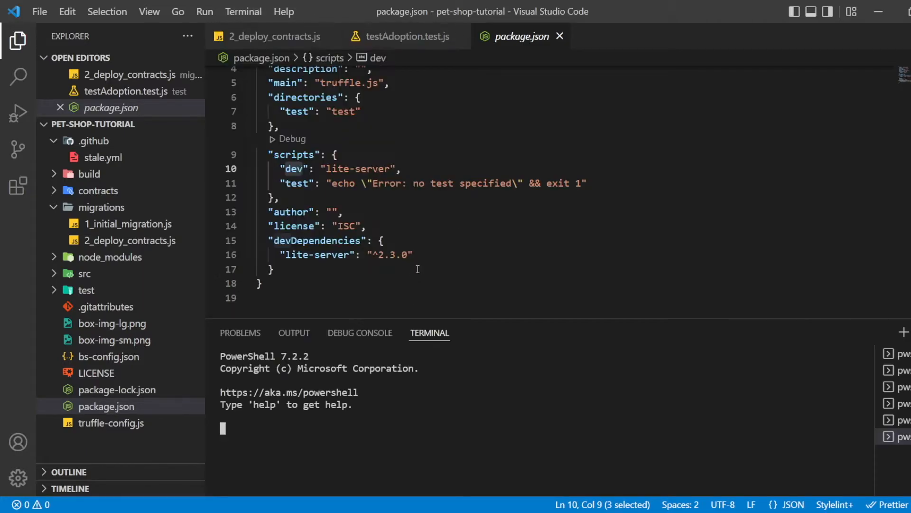
pyautogui.write('npm run dev')
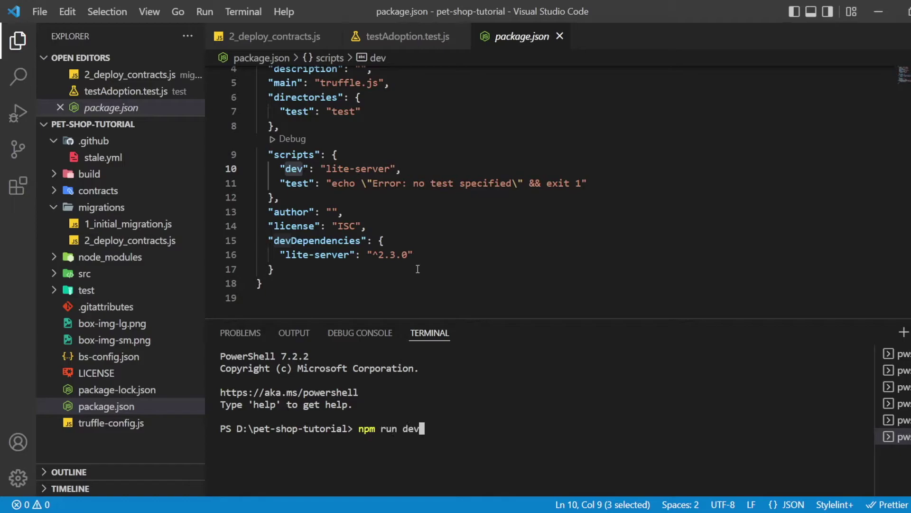
pyautogui.press('Enter')
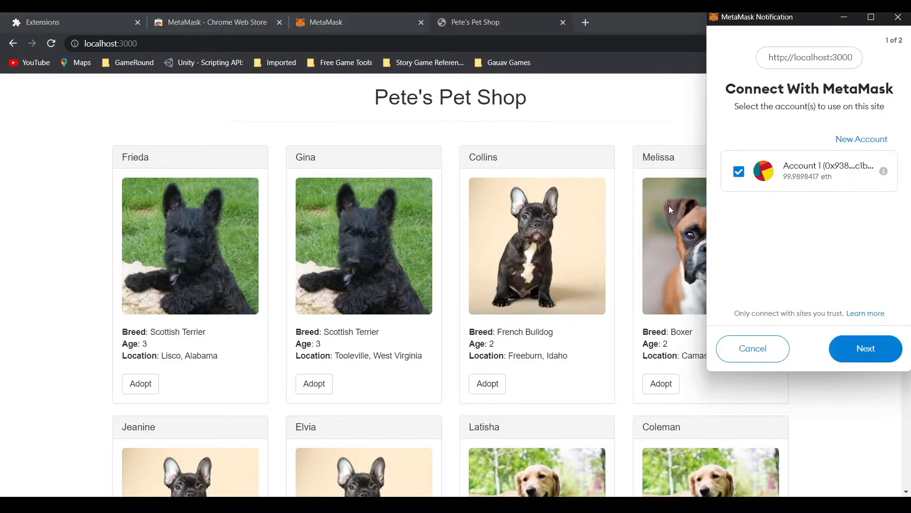
pyautogui.moveTo(783, 207)
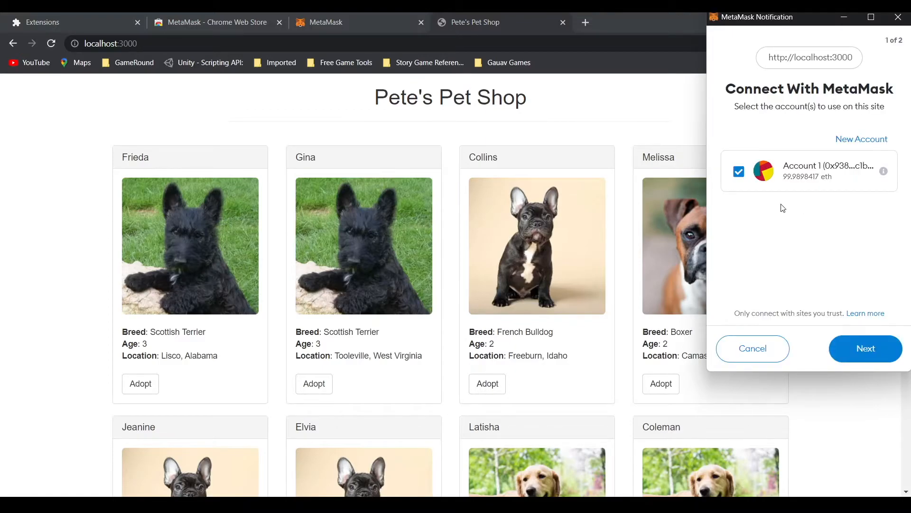
pyautogui.moveTo(849, 288)
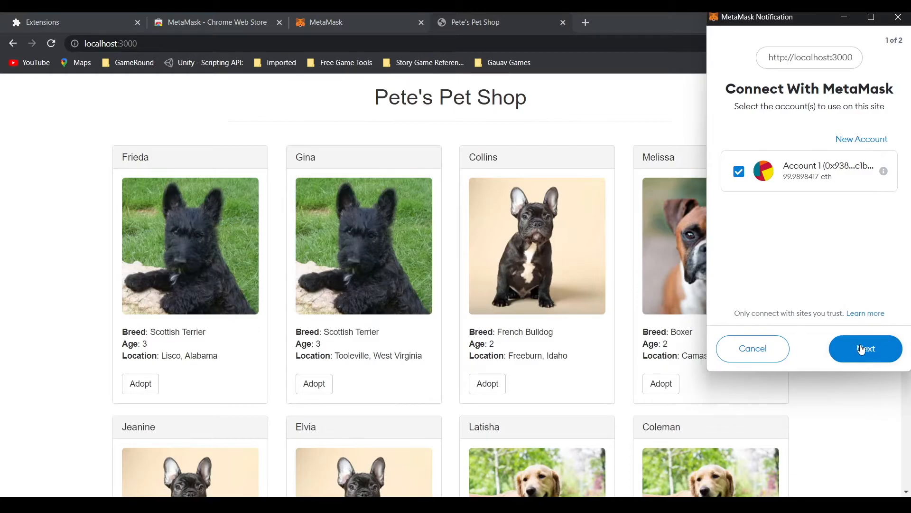
# Connect MetaMask Account 1 to Pete's Pet Shop on localhost:3000
pyautogui.click(865, 349)
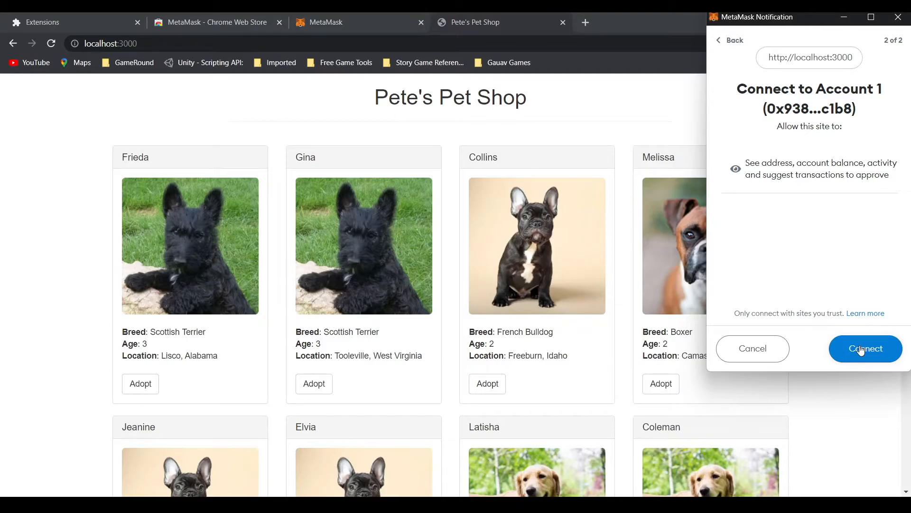
pyautogui.click(866, 348)
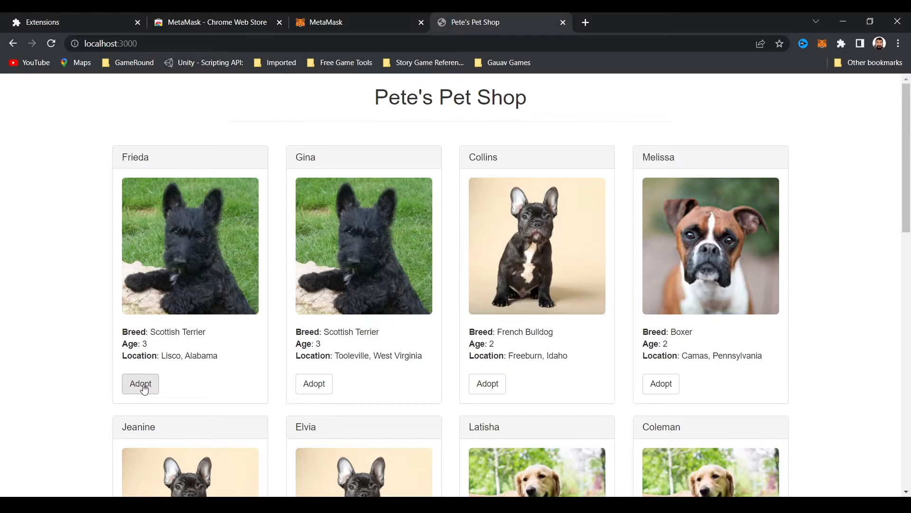
# Adopt Frieda and confirm the MetaMask transaction so her card reads success
pyautogui.click(140, 384)
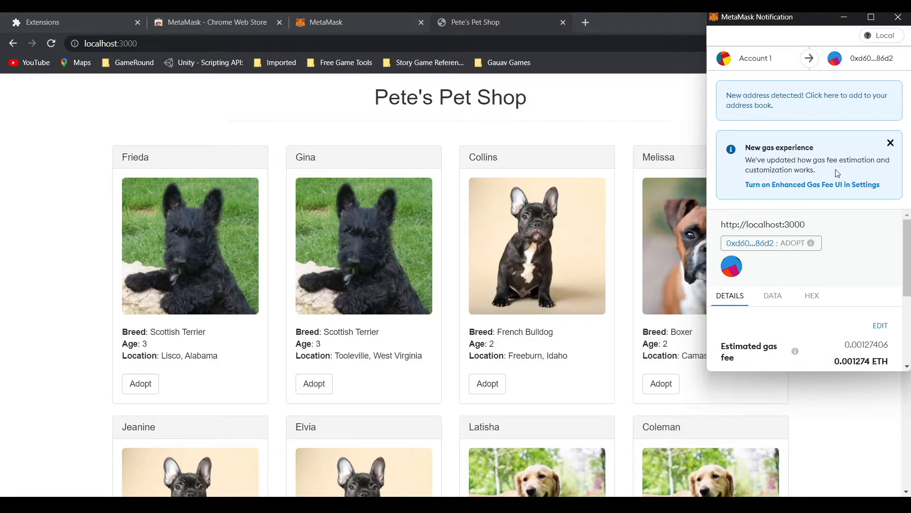
pyautogui.moveTo(902, 277)
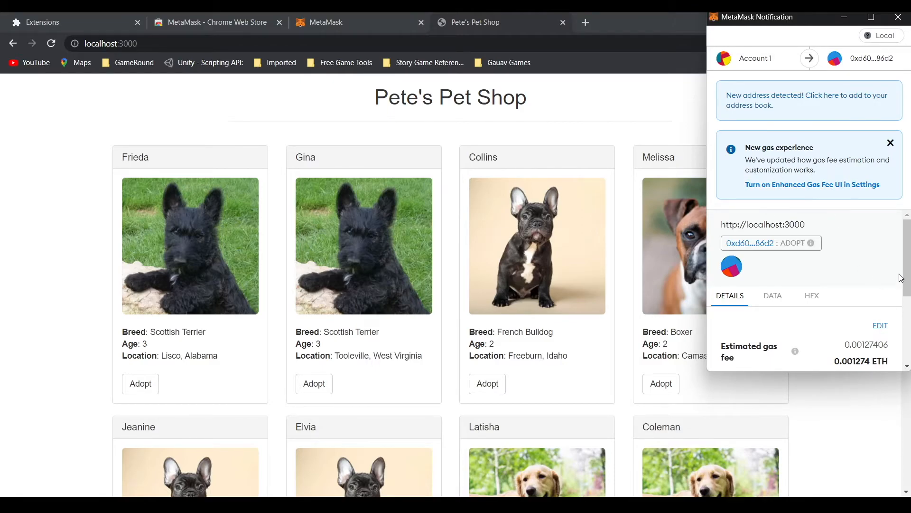
pyautogui.scroll(-3)
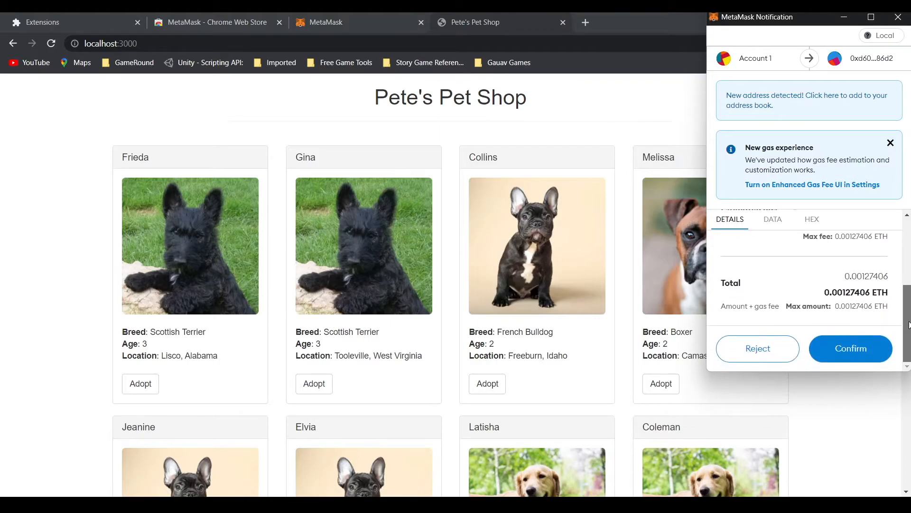
pyautogui.click(850, 348)
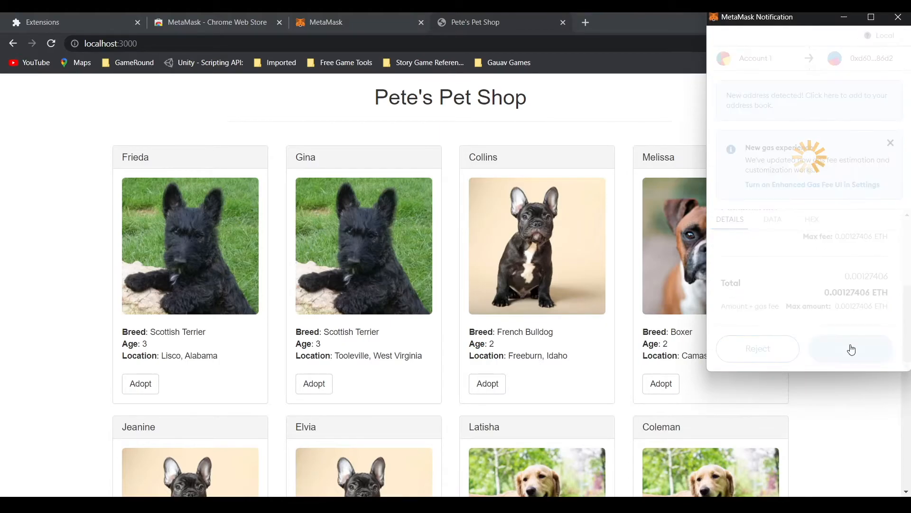
pyautogui.click(850, 349)
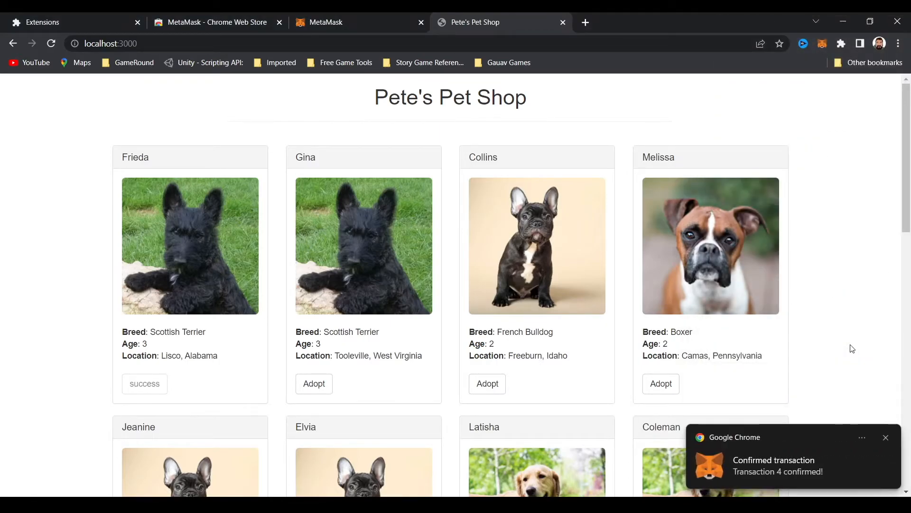
pyautogui.moveTo(786, 449)
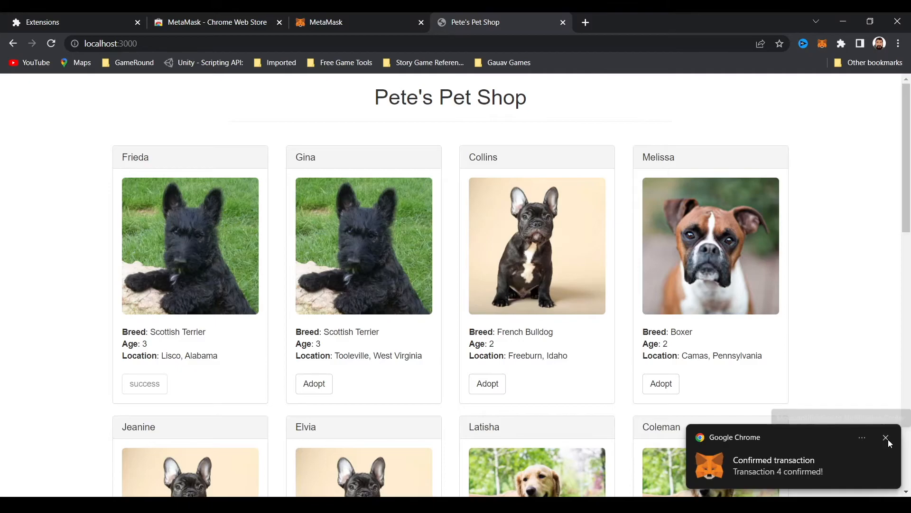
pyautogui.moveTo(889, 442)
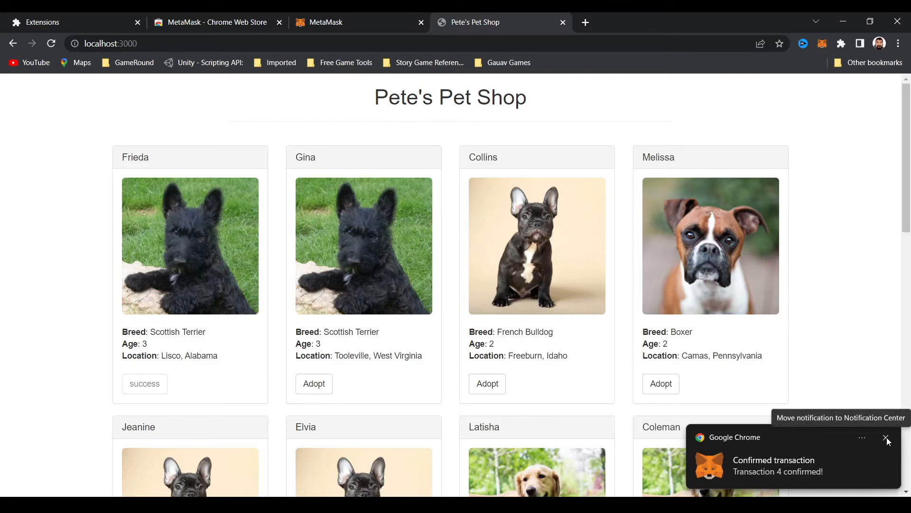
# Dismiss Chrome's Transaction 4 confirmed notification, leaving Frieda's card showing success
pyautogui.click(886, 437)
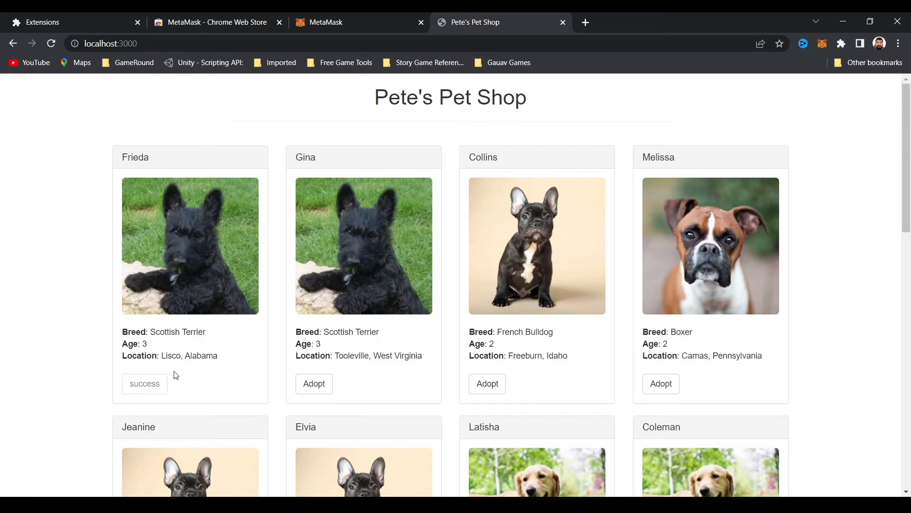
pyautogui.moveTo(510, 347)
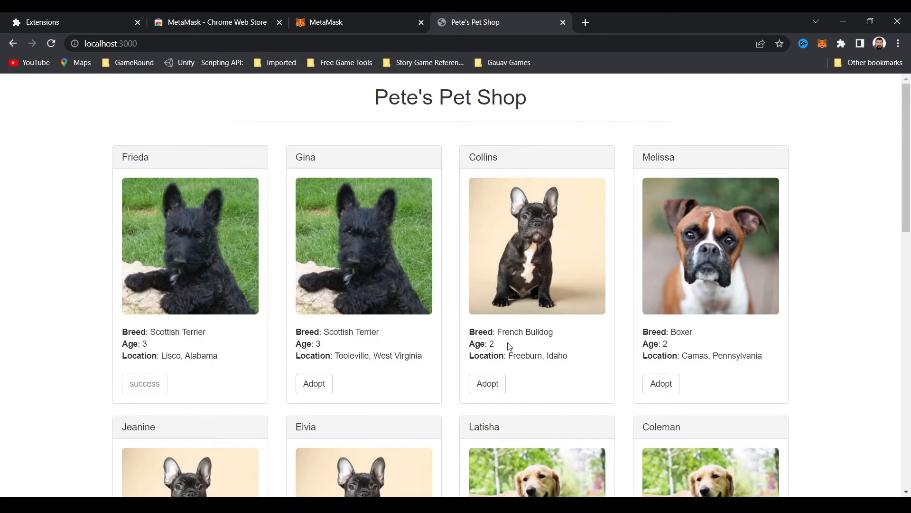